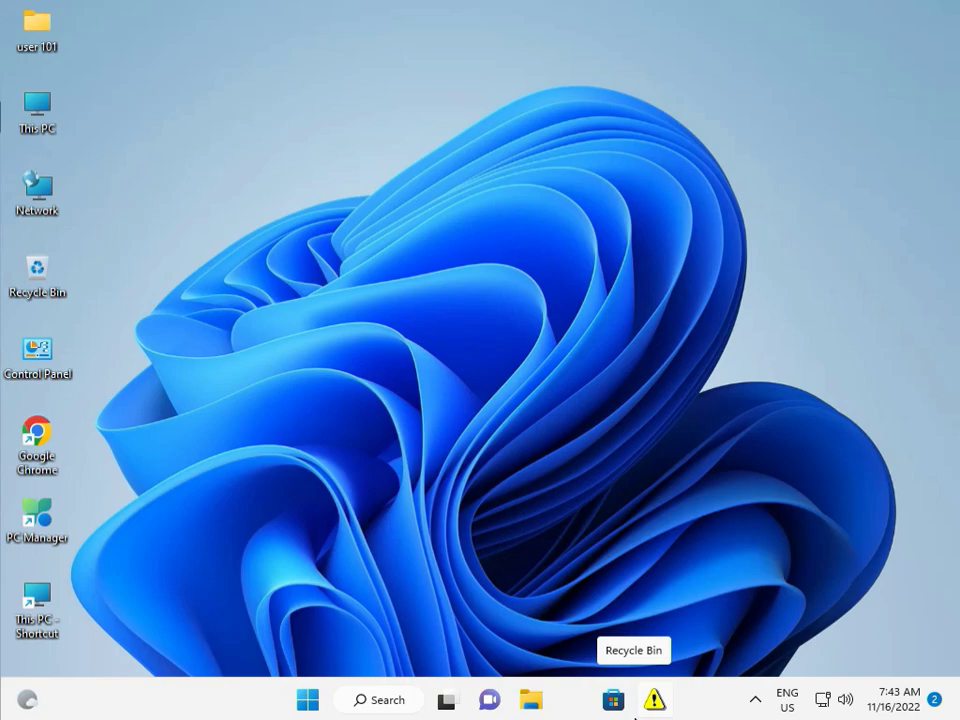
mouse_move(454, 332)
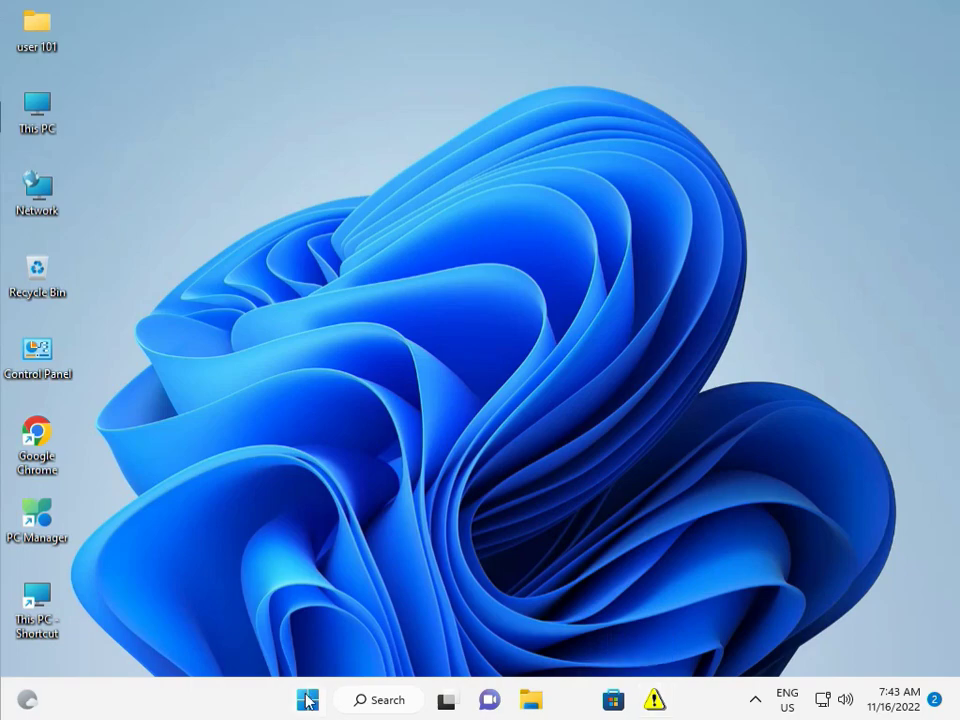
Step: Bring up the Start menu with its pinned apps and search over the desktop
left_click(308, 700)
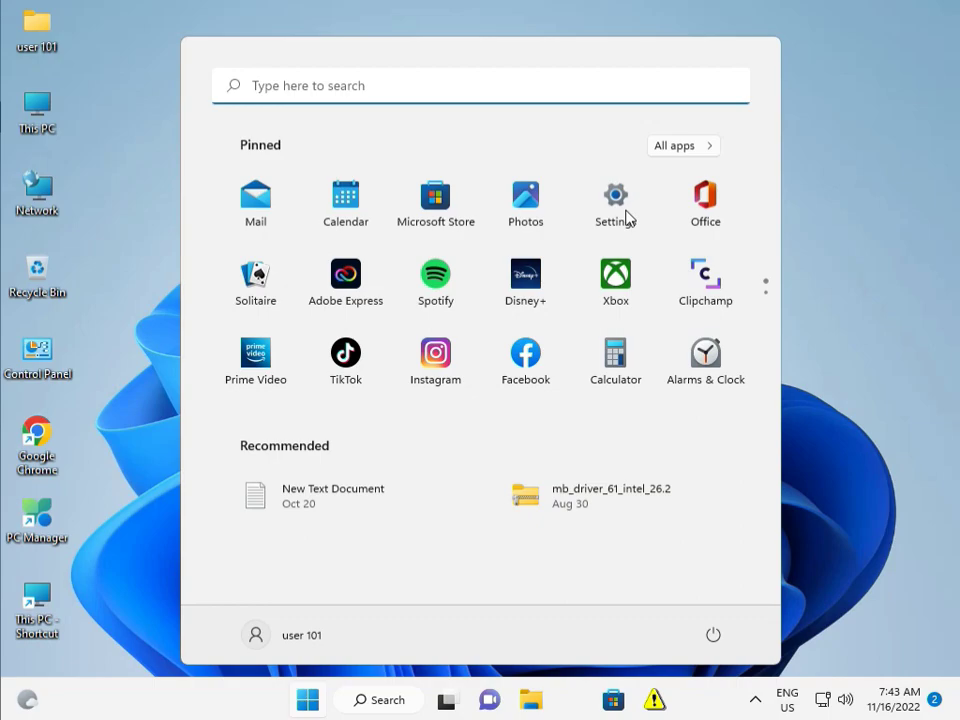
Step: Launch Settings and check the Windows Update status from the sidebar
left_click(616, 196)
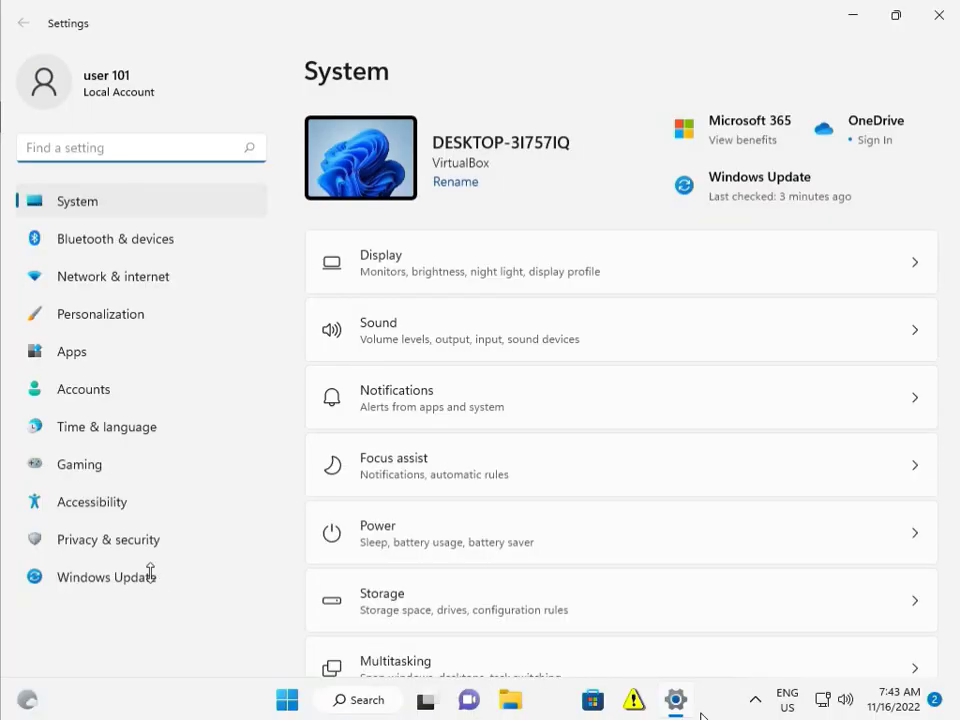
mouse_move(110, 616)
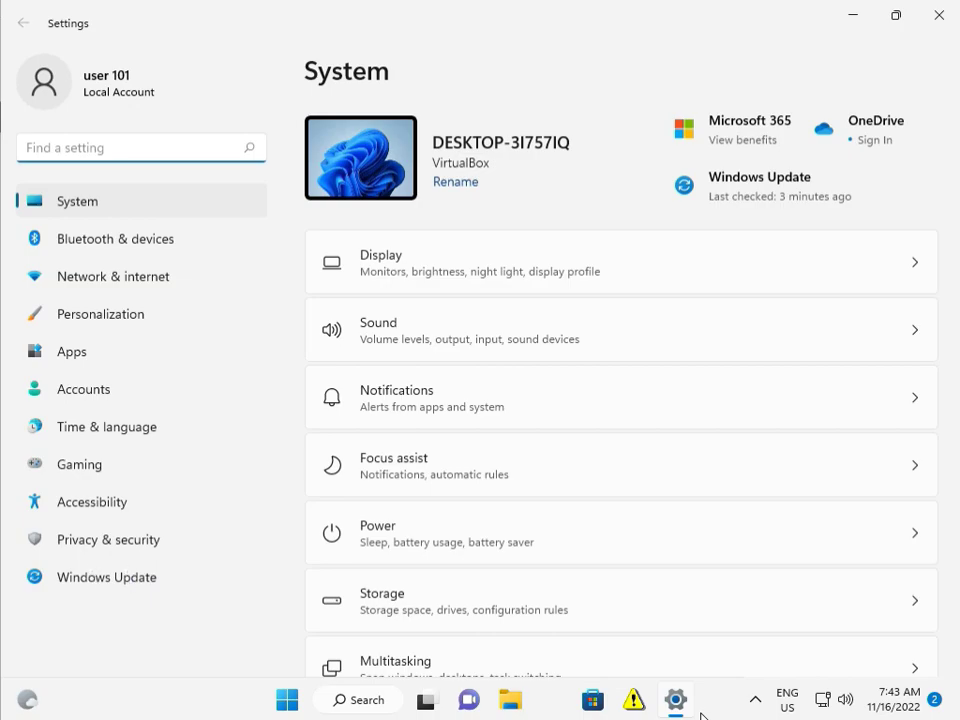
left_click(106, 576)
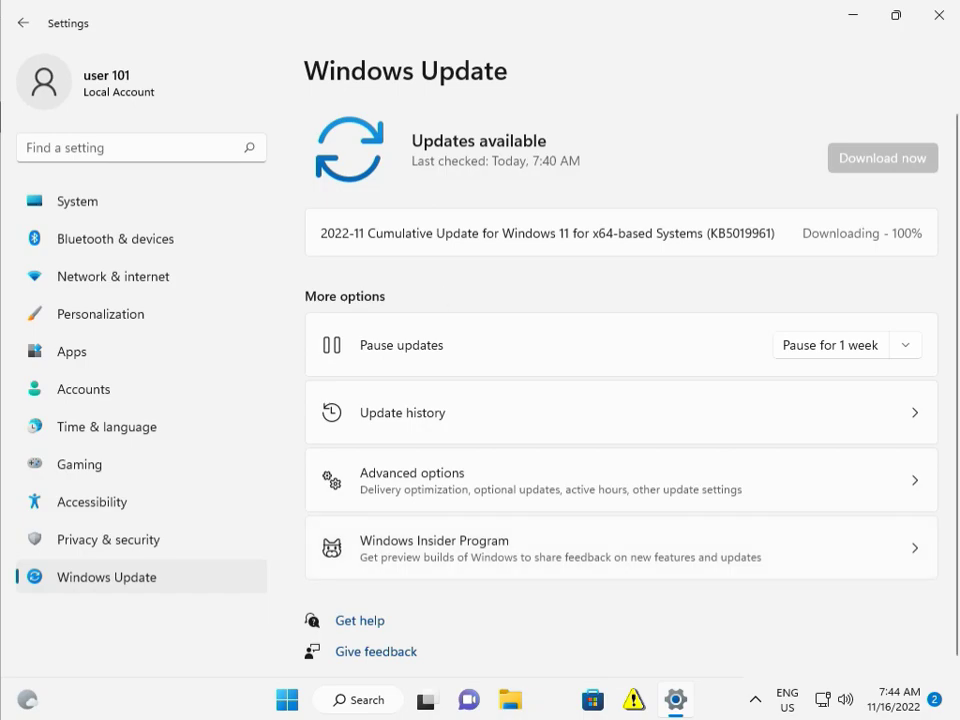
mouse_move(24, 24)
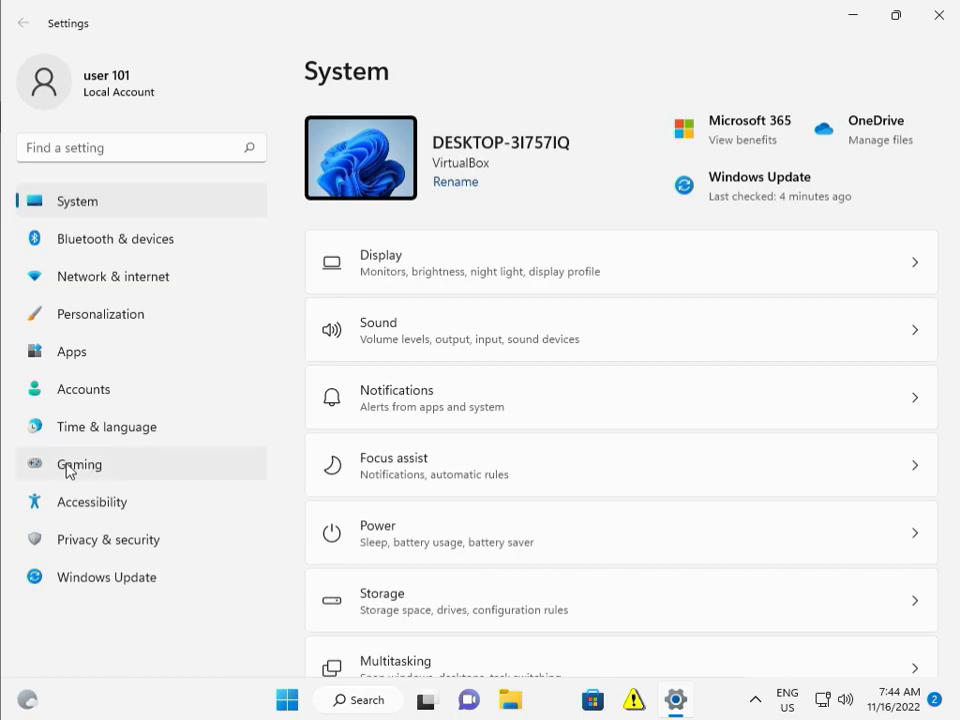
Step: In Gaming settings, switch Game Mode off and back on so it ends enabled
left_click(80, 464)
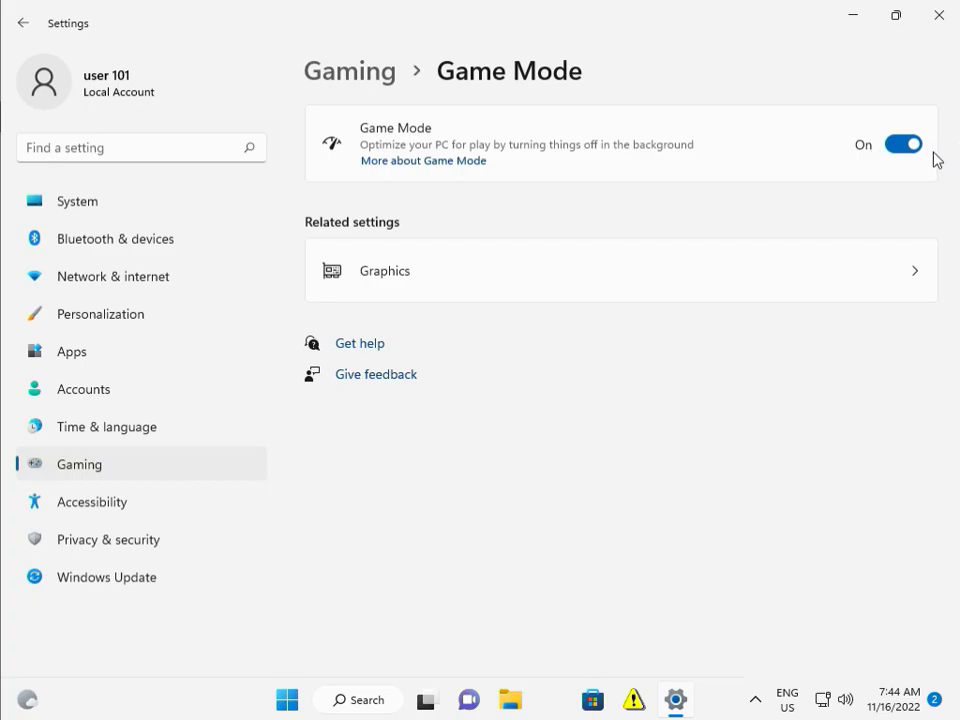
mouse_move(930, 160)
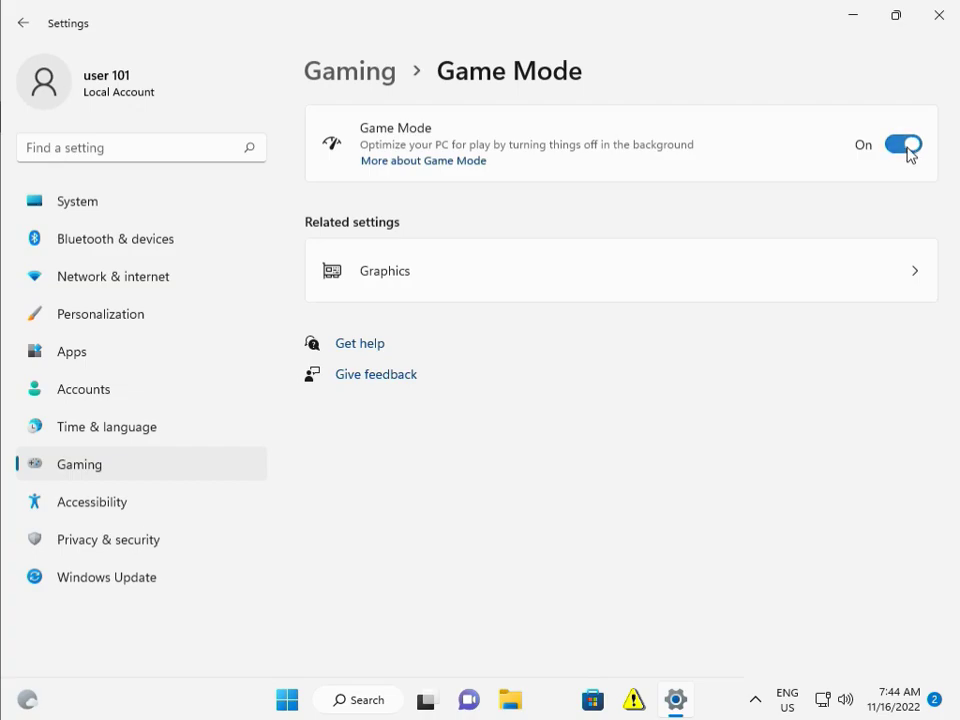
left_click(902, 144)
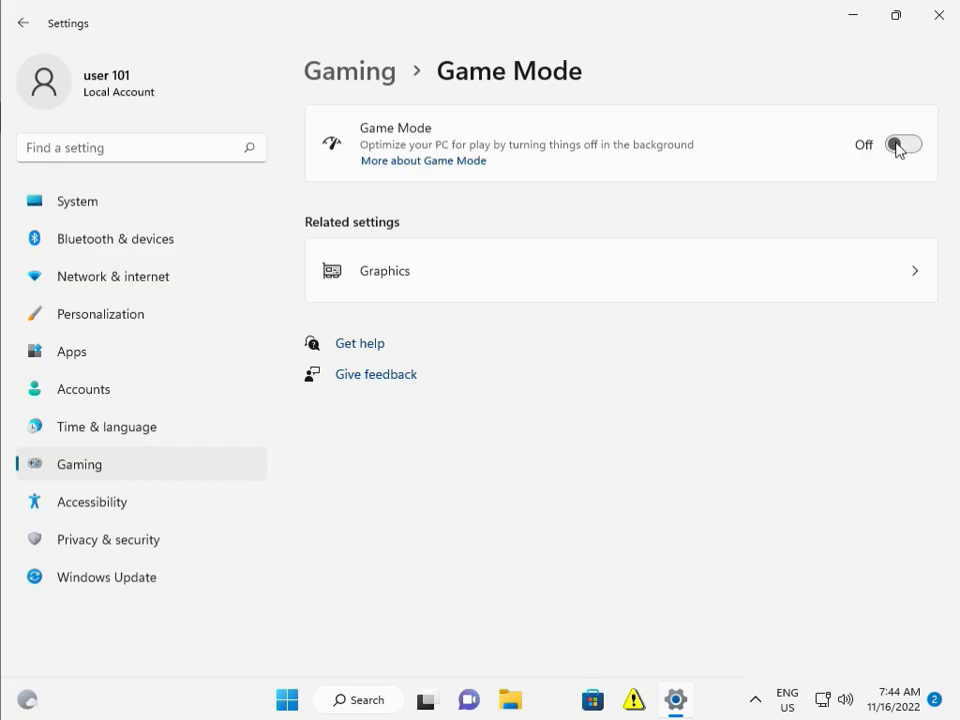
left_click(900, 144)
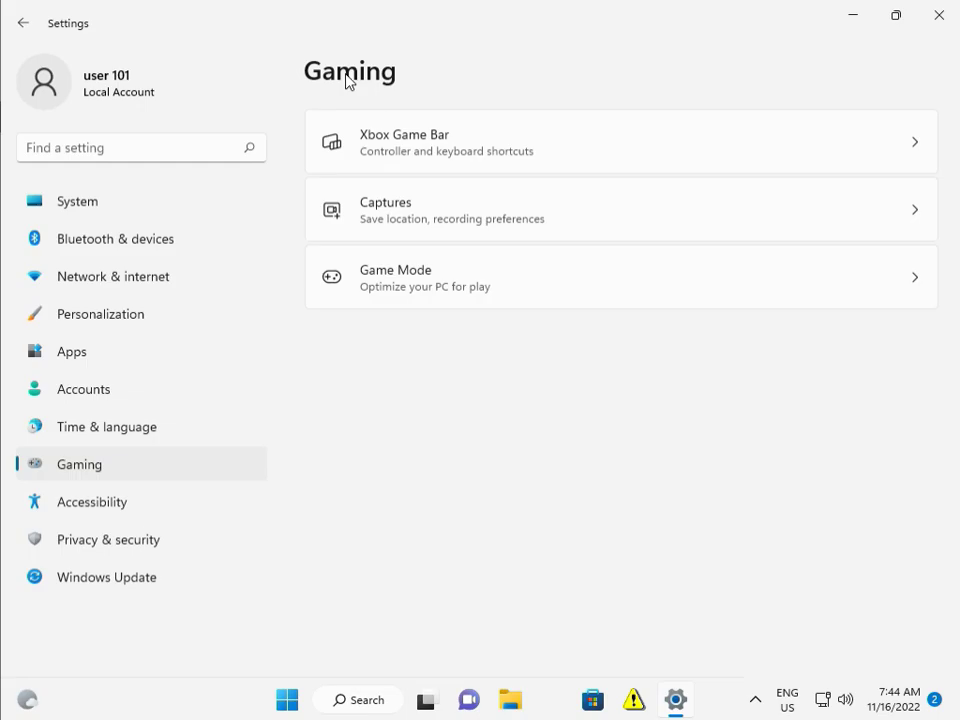
mouse_move(410, 142)
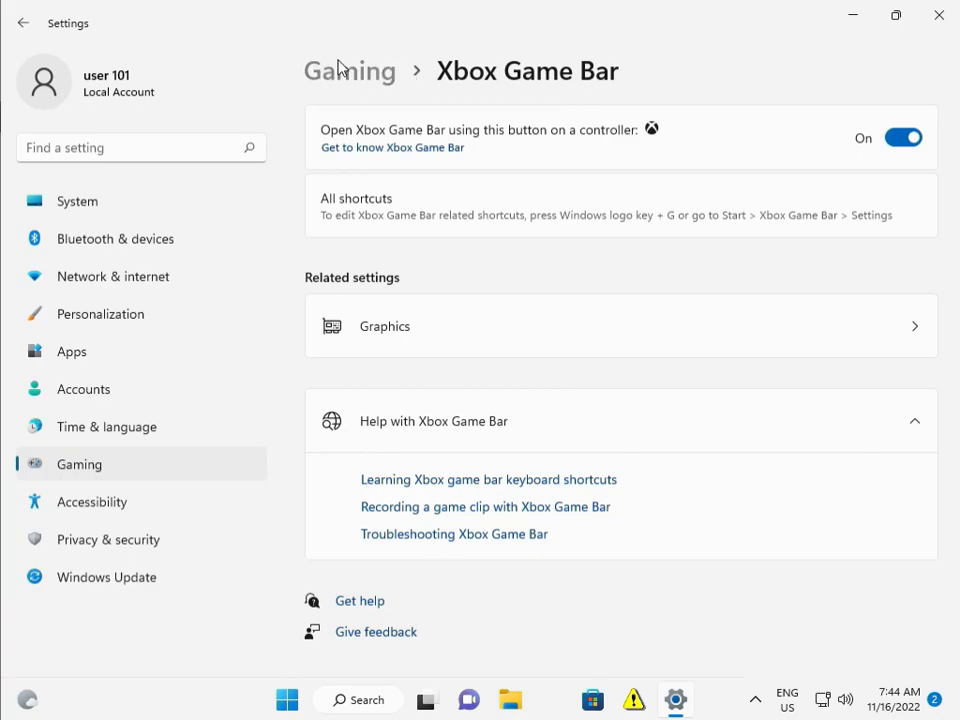
Step: Go back to the Gaming overview, then return to the System settings page
left_click(24, 22)
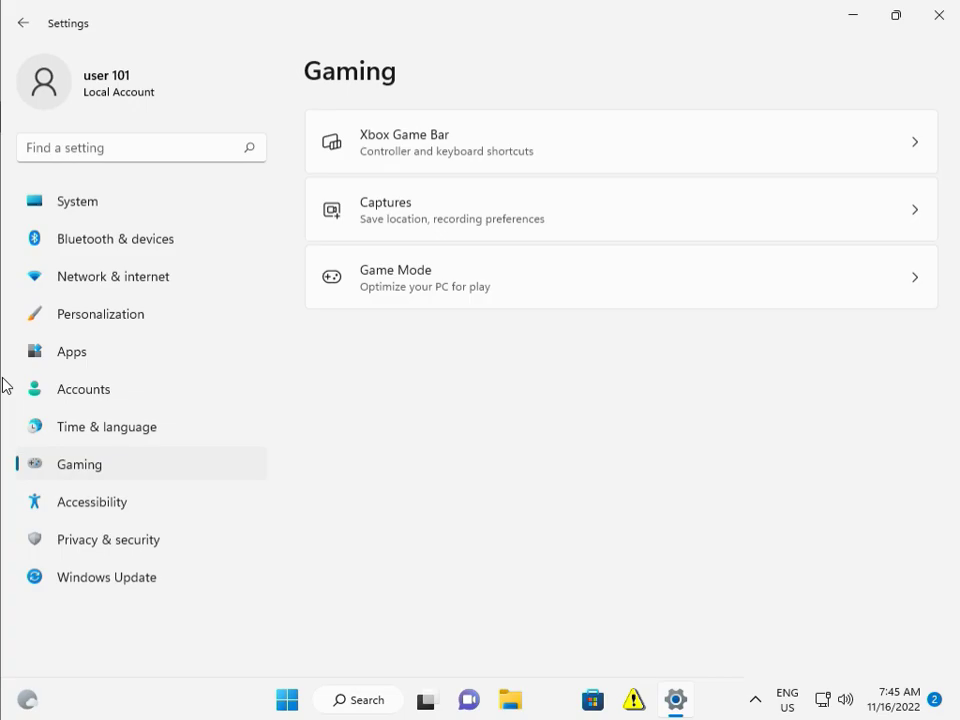
mouse_move(136, 204)
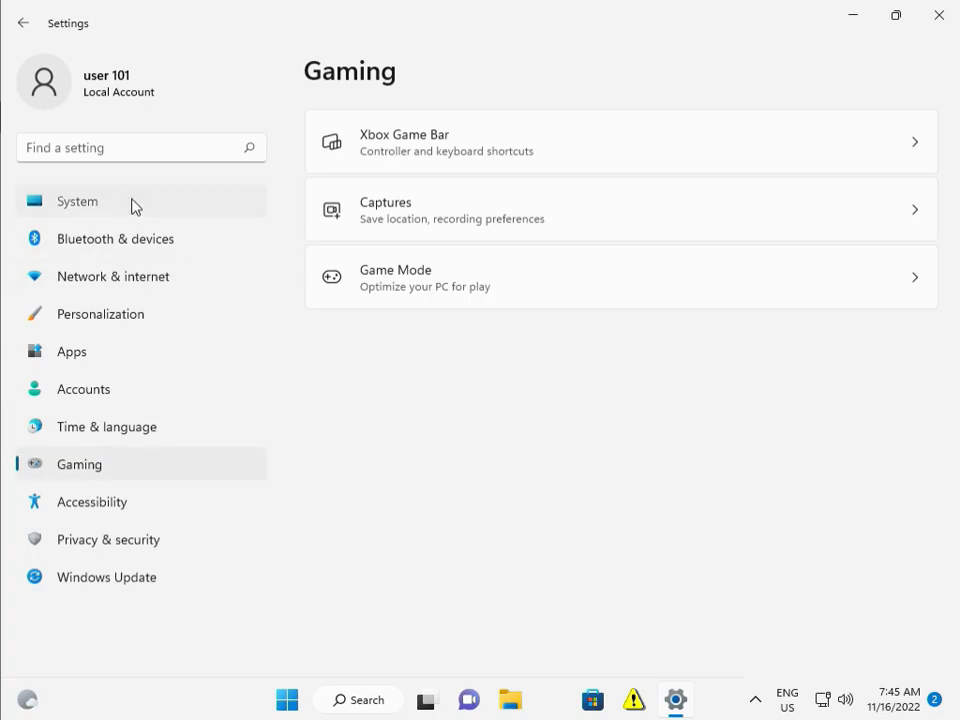
left_click(76, 200)
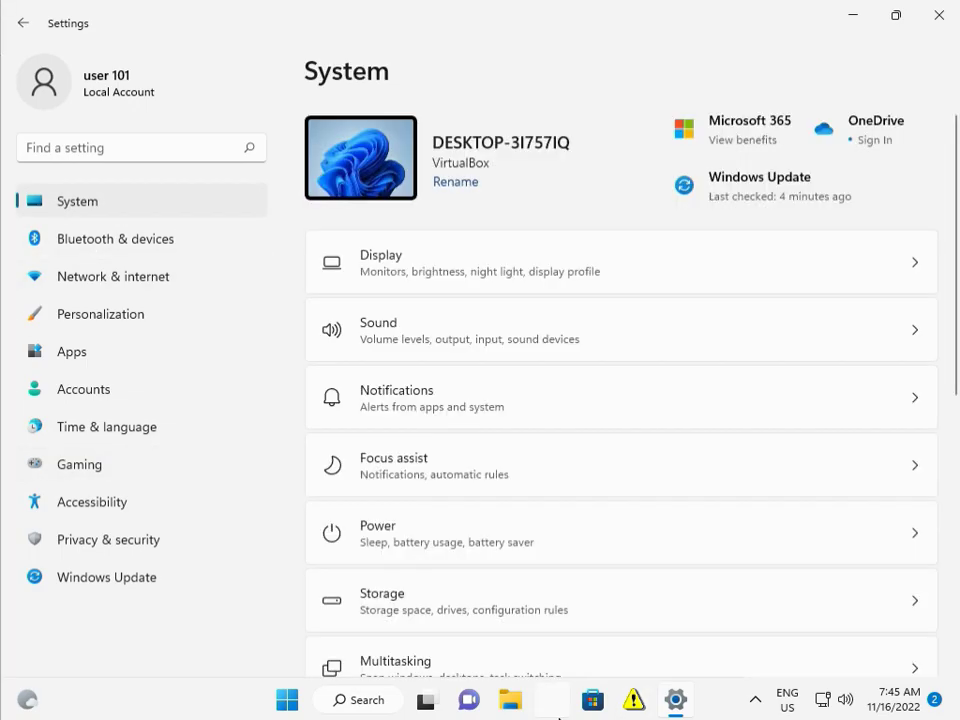
mouse_move(58, 370)
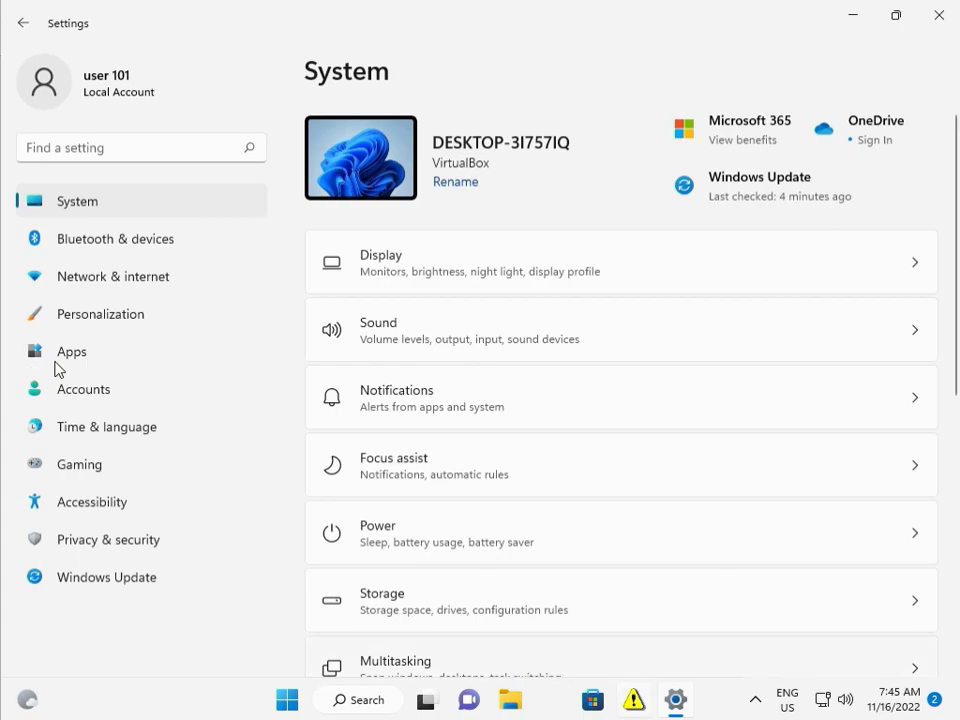
mouse_move(72, 352)
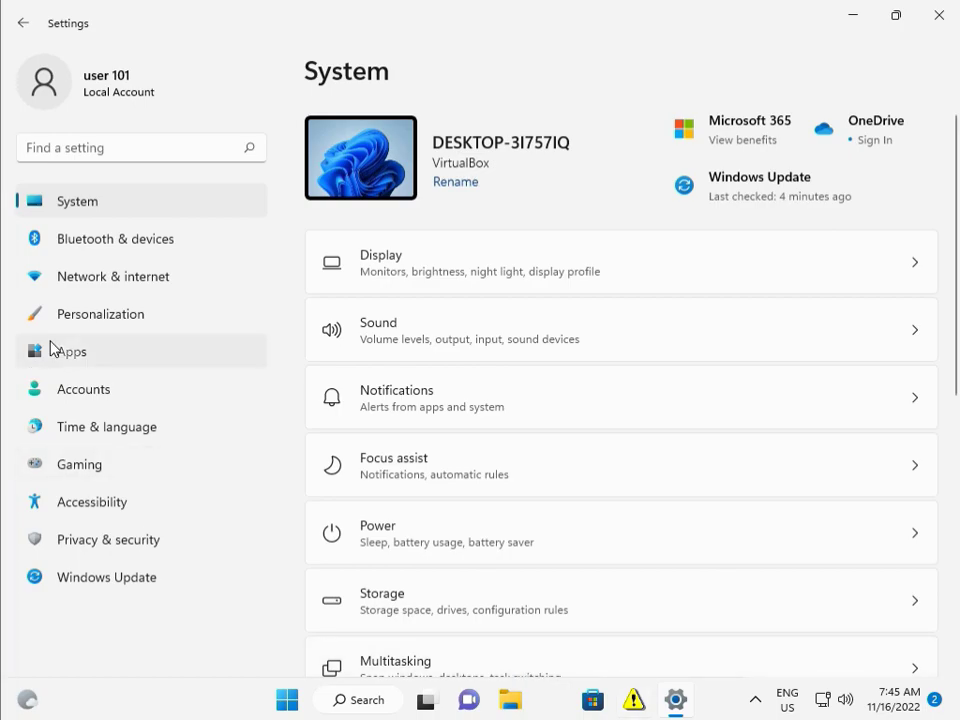
left_click(72, 352)
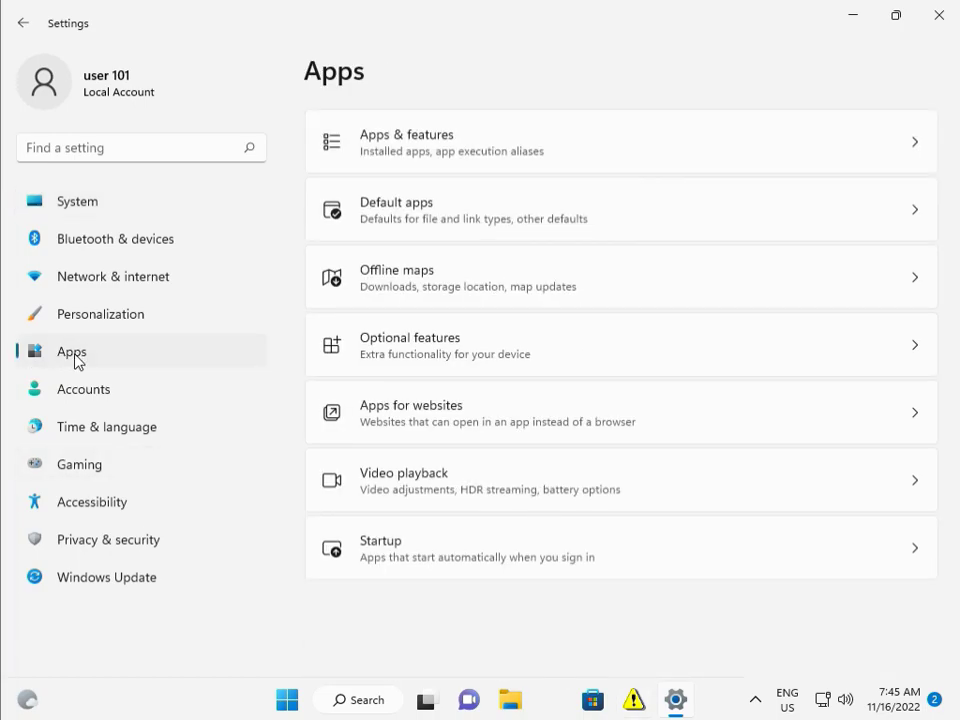
mouse_move(504, 176)
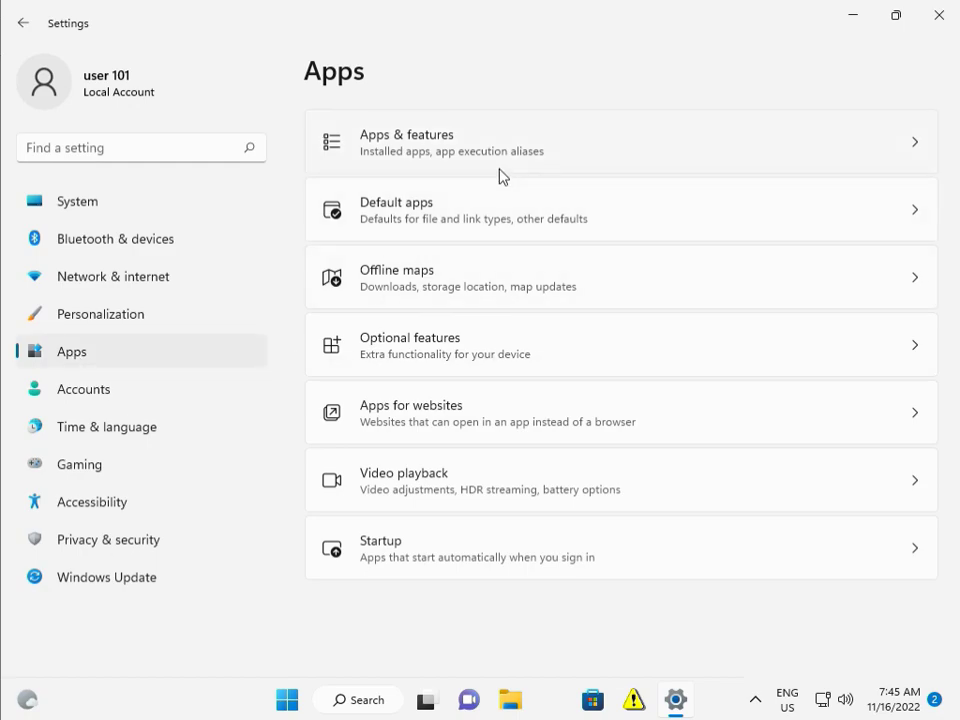
mouse_move(492, 158)
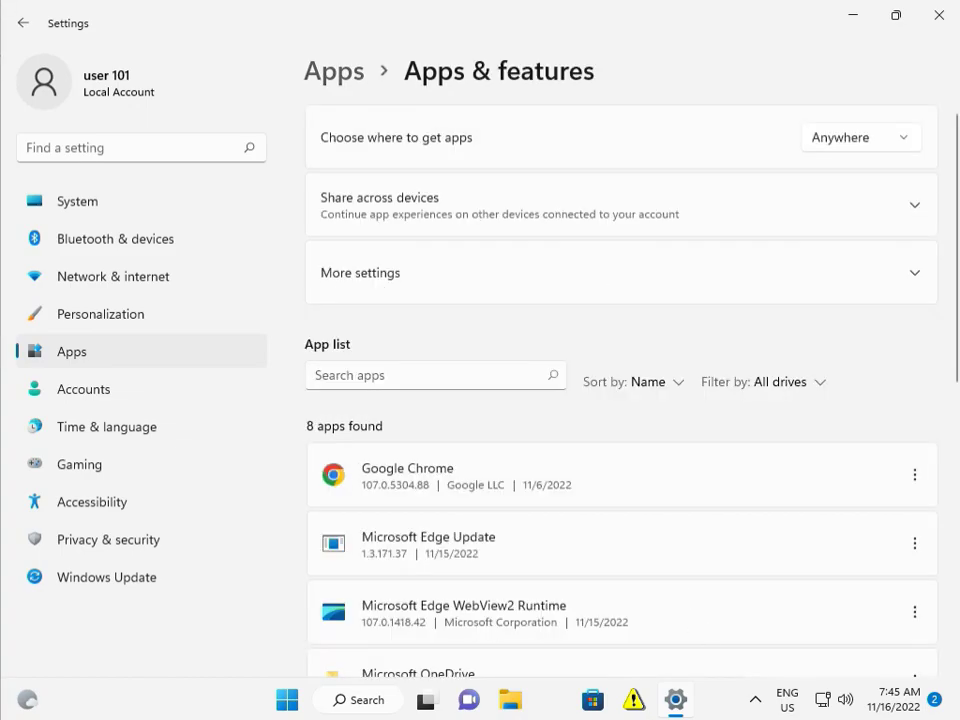
mouse_move(724, 688)
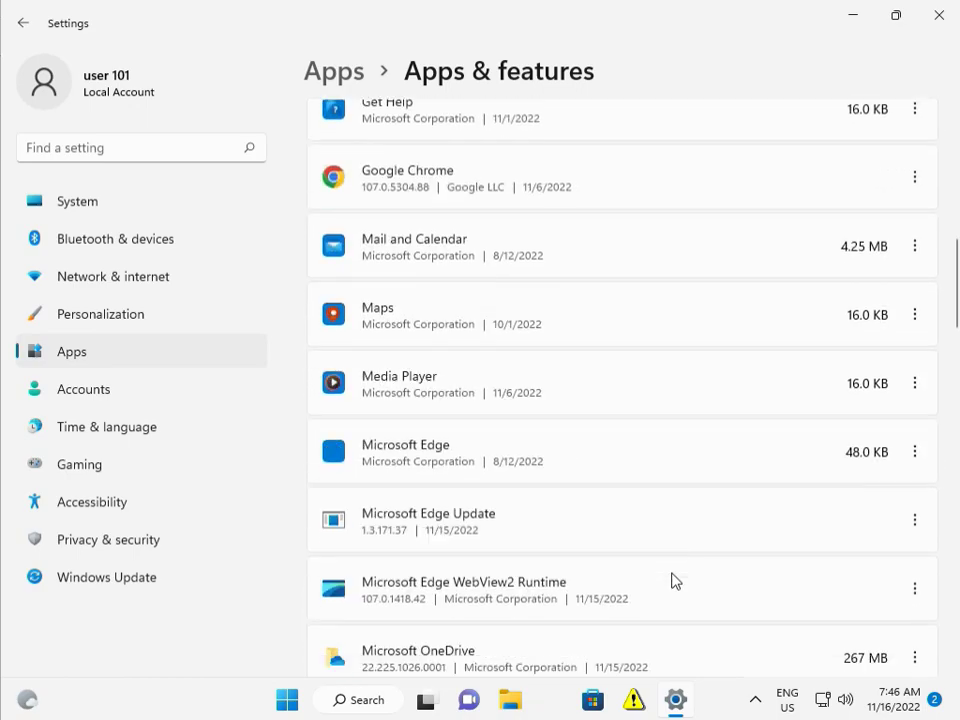
scroll("down", 3)
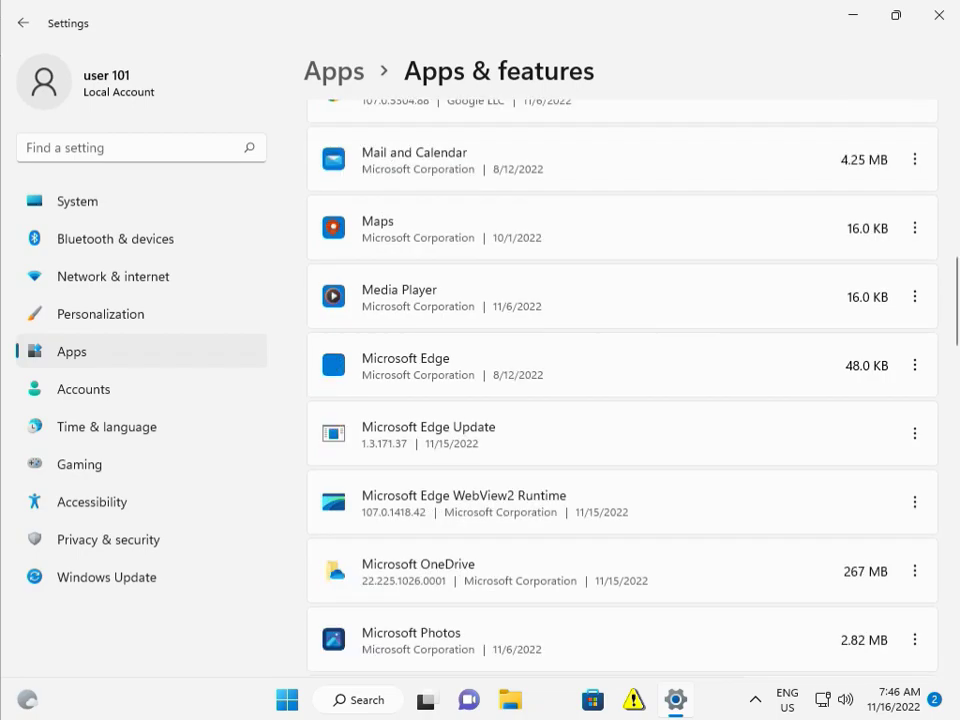
scroll("down", 3)
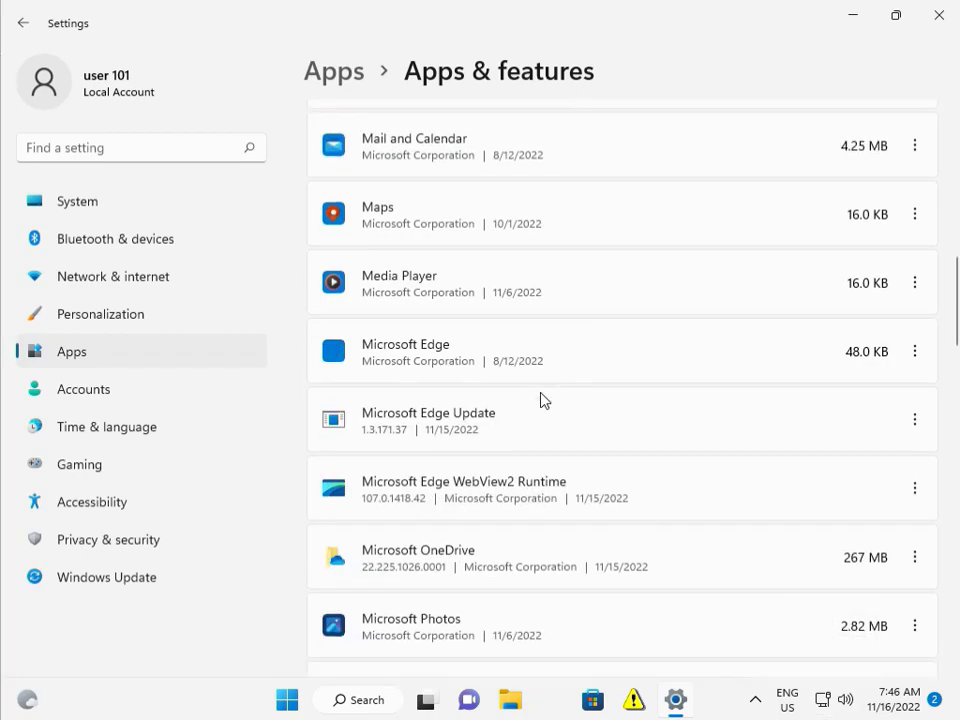
scroll("down", 3)
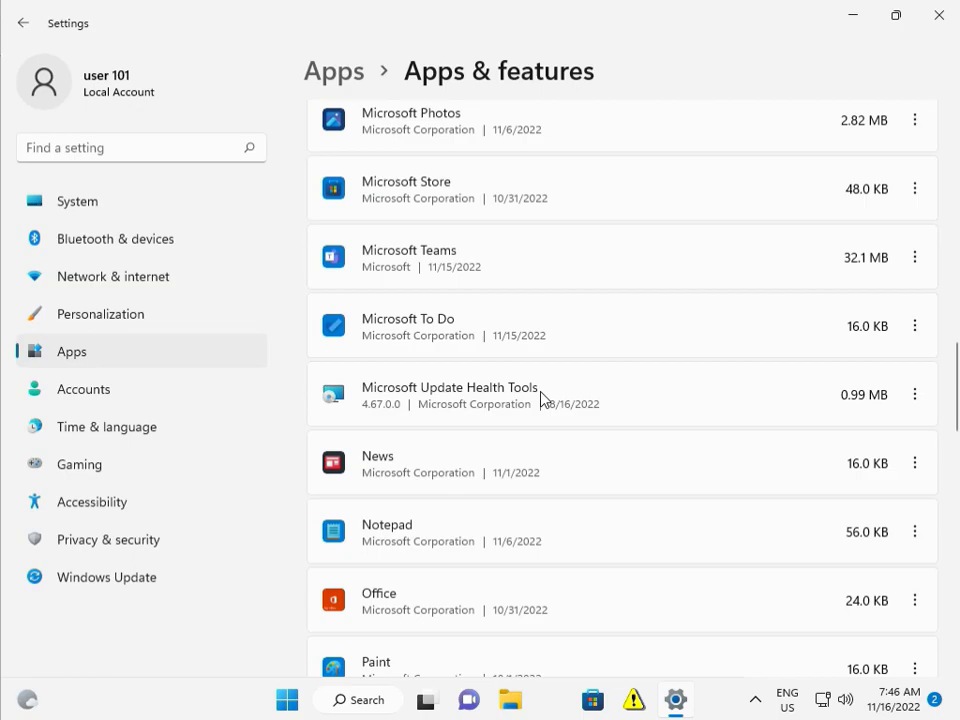
scroll("down", 3)
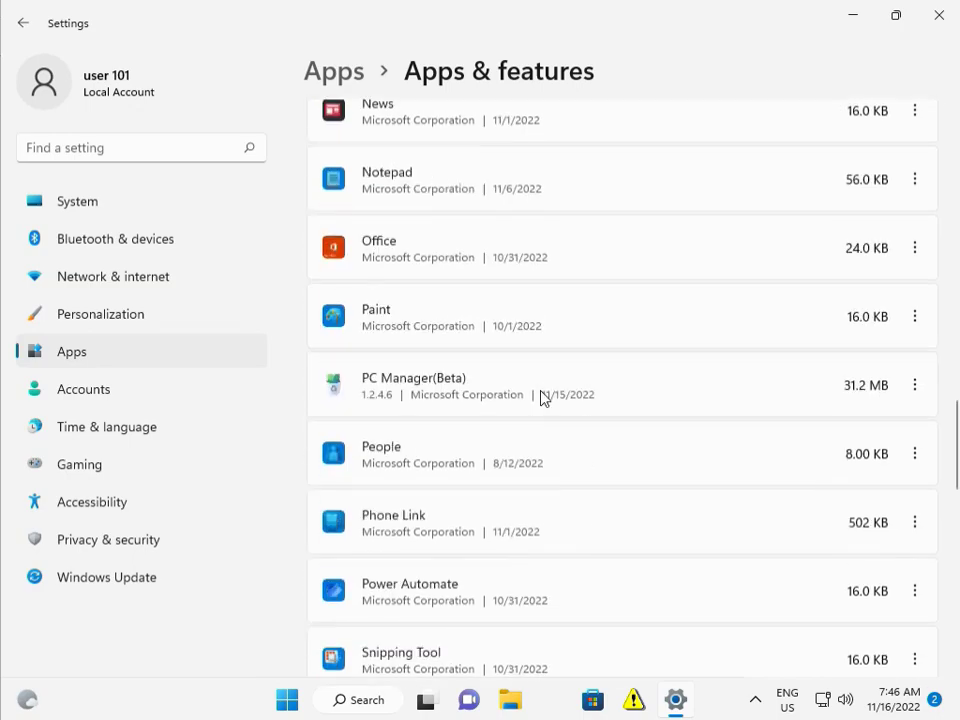
scroll("down", 3)
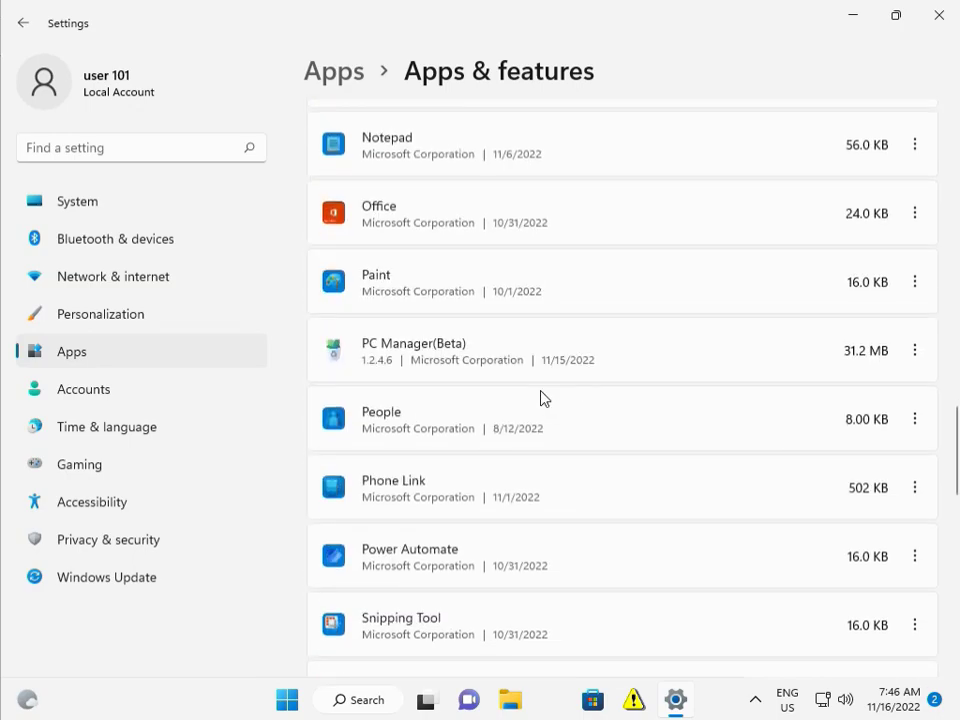
scroll("down", 3)
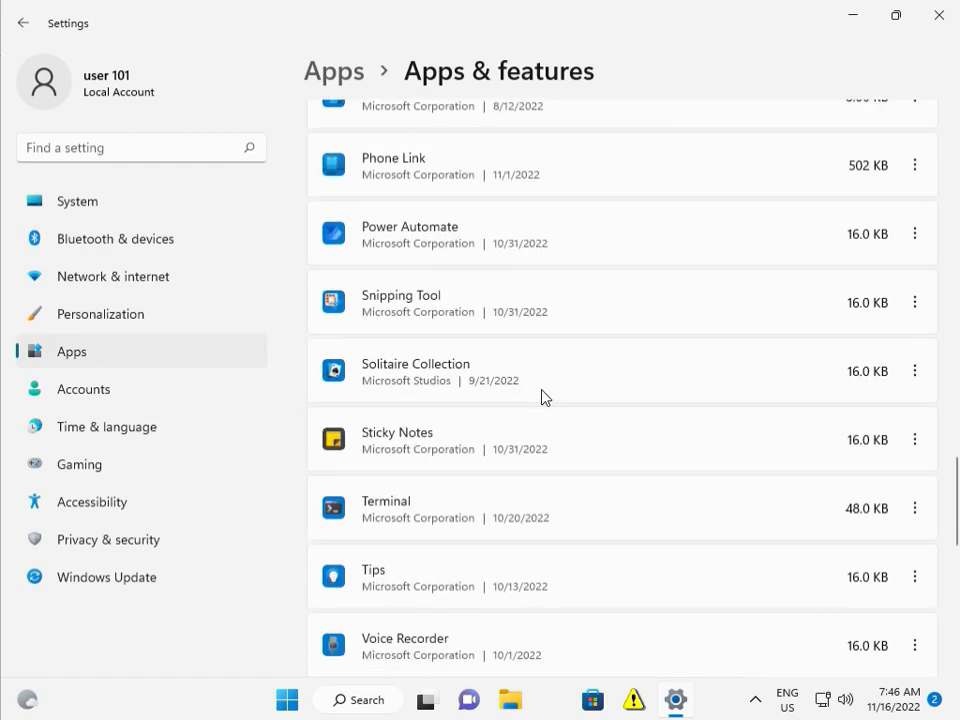
scroll("down", 3)
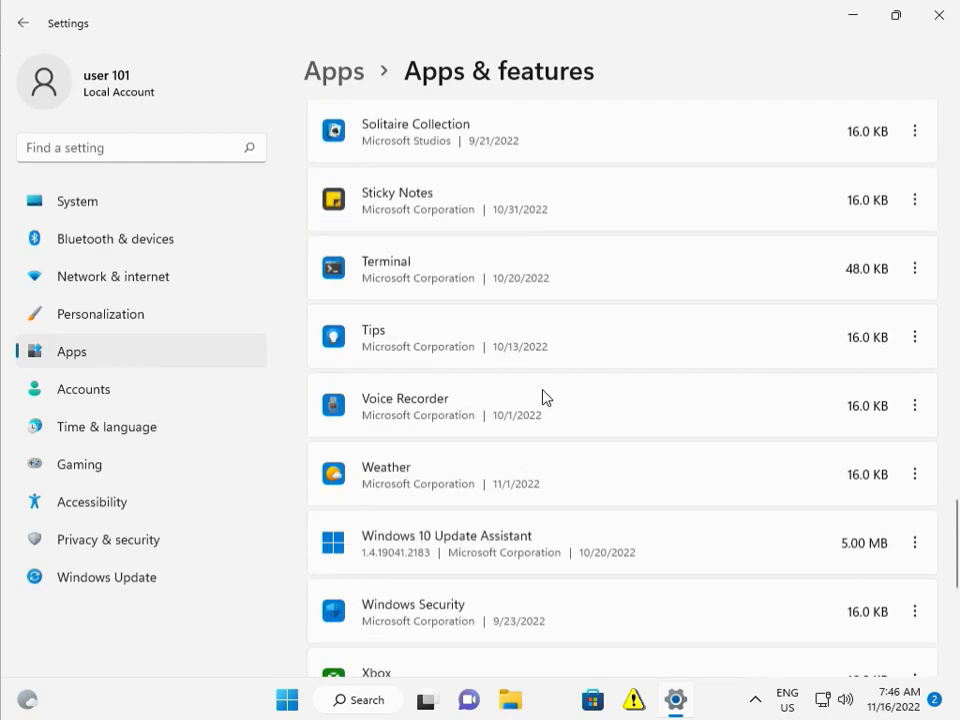
scroll("down", 3)
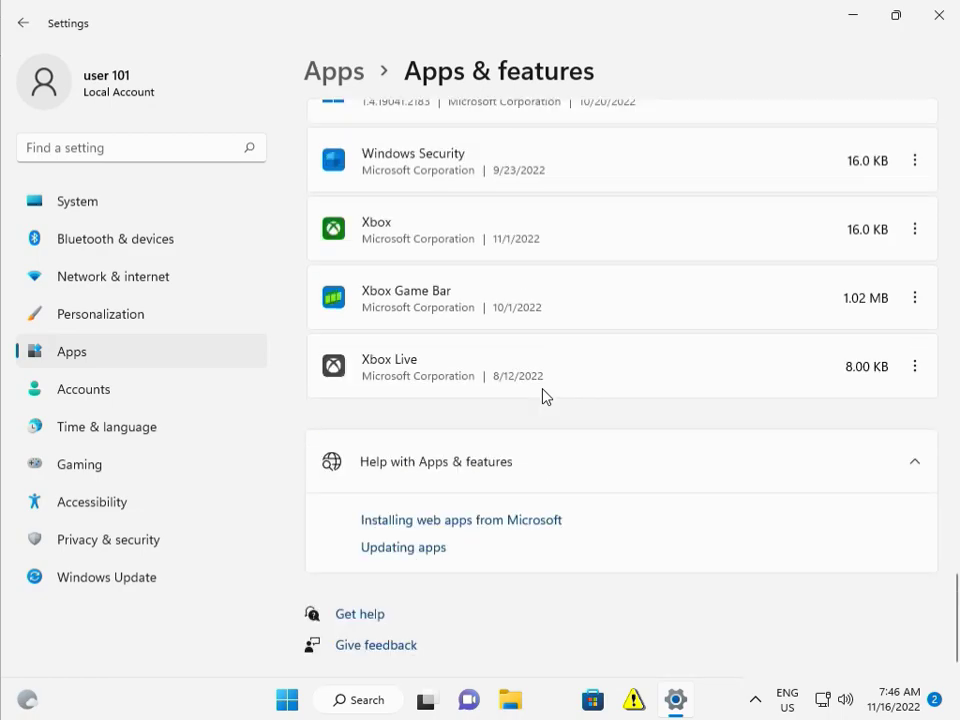
mouse_move(380, 222)
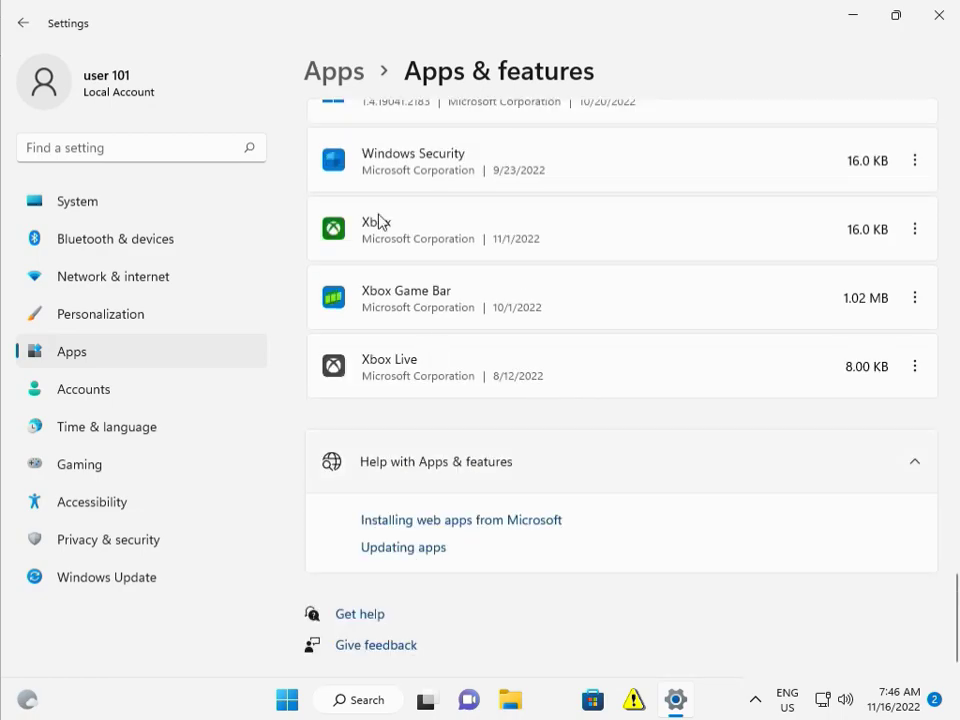
mouse_move(640, 240)
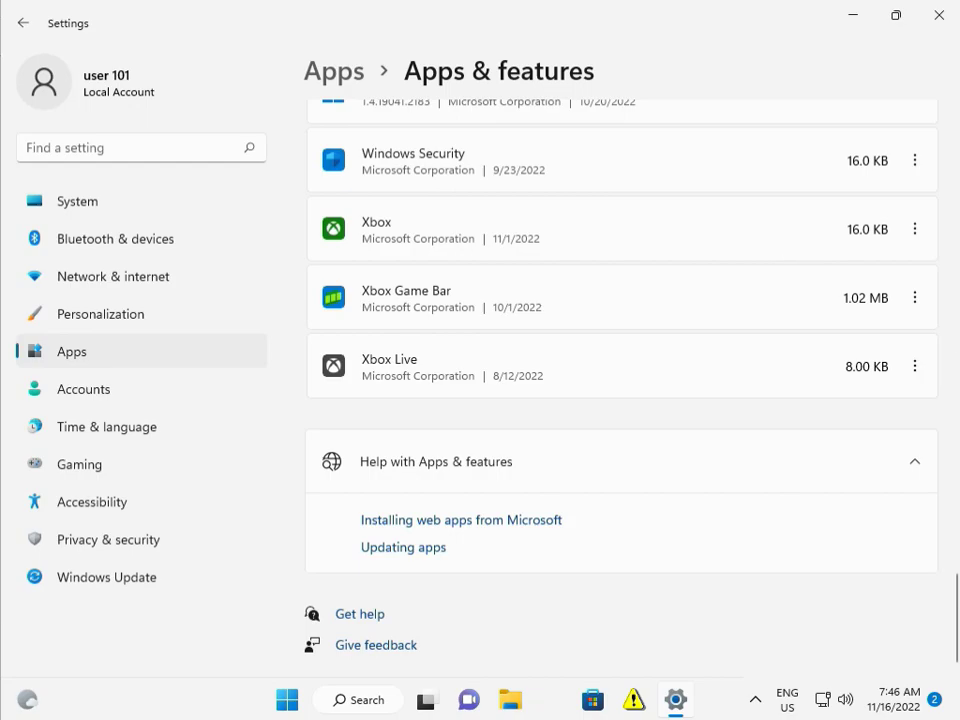
mouse_move(920, 300)
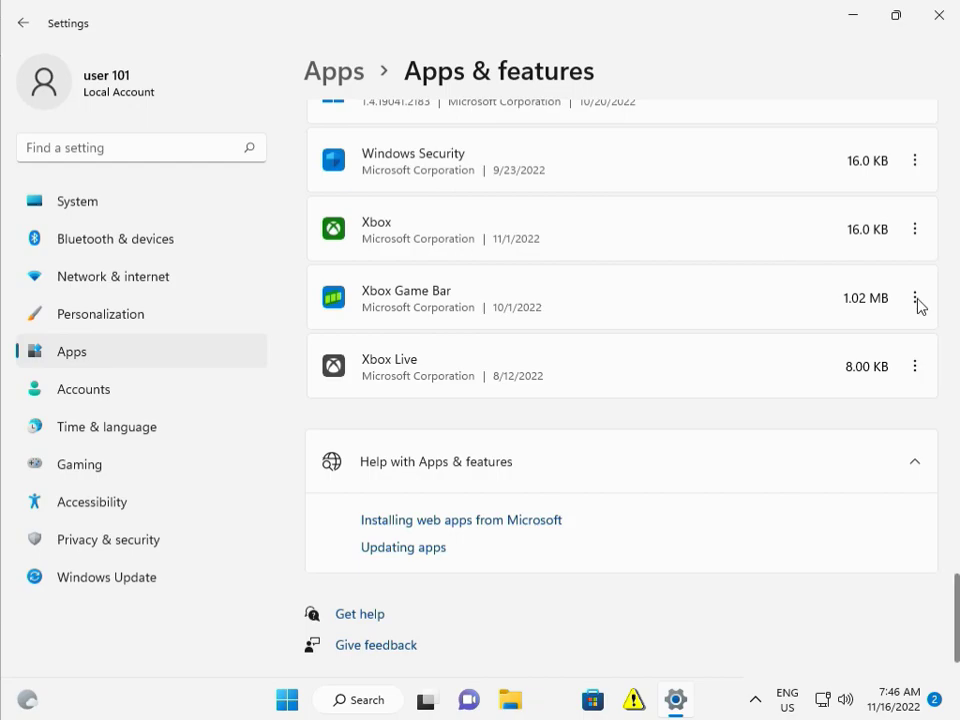
mouse_move(916, 296)
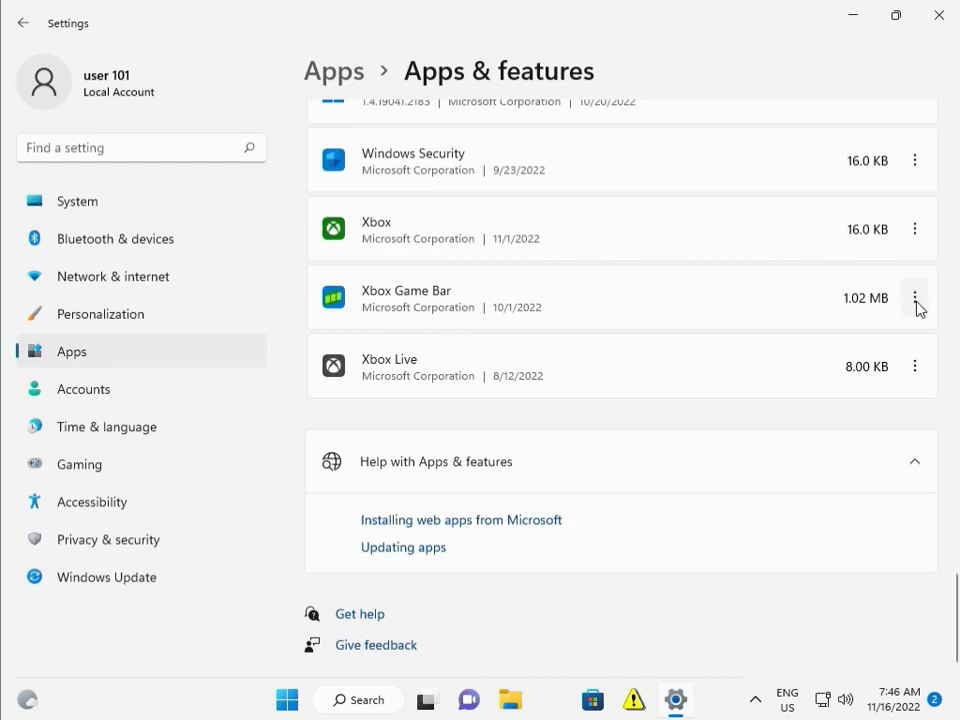
Step: Bring up Xbox Game Bar's Advanced options and scroll to the Repair and Reset section
left_click(914, 296)
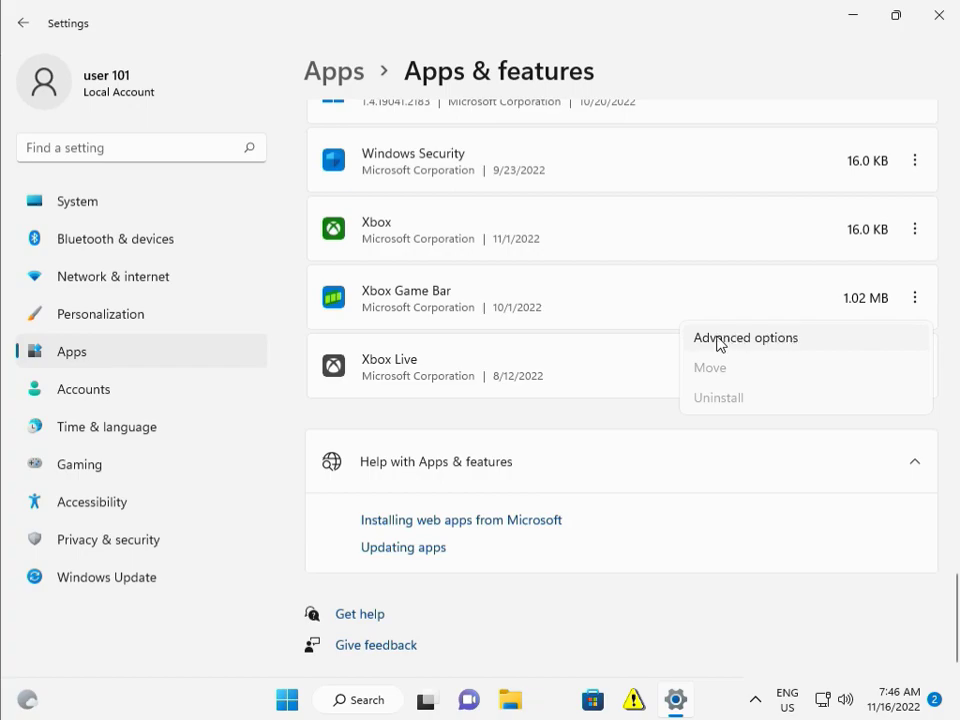
left_click(744, 336)
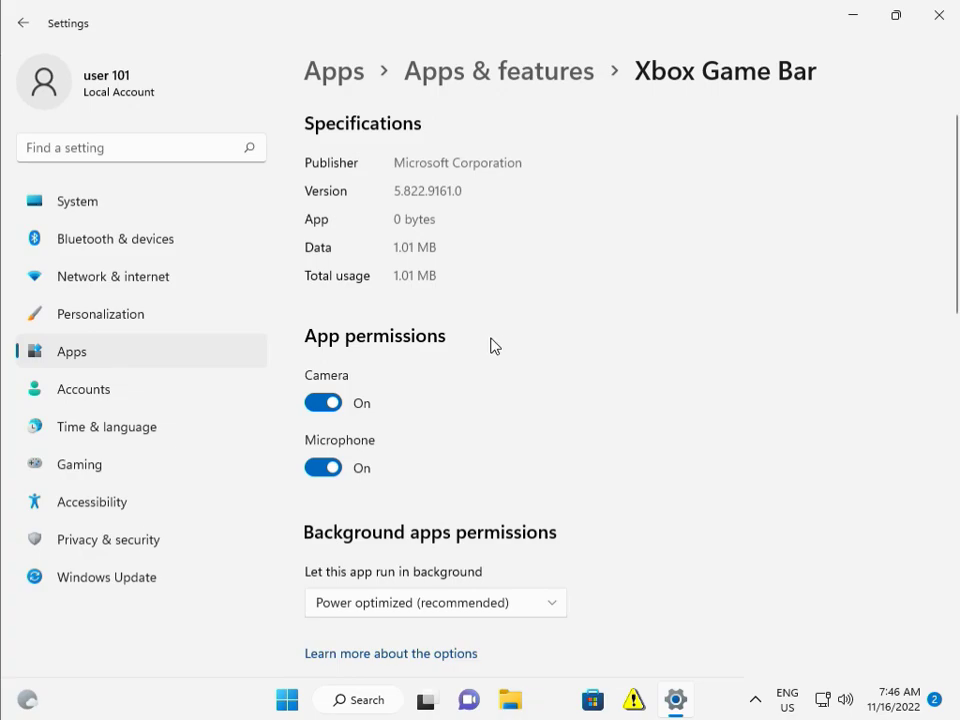
scroll("down", 3)
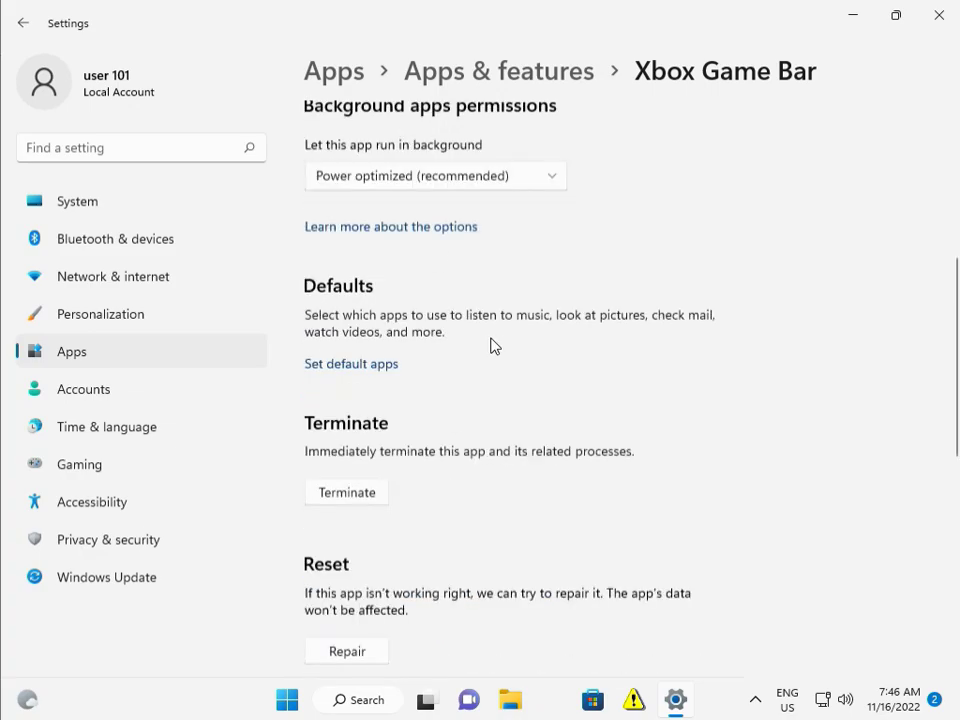
scroll("down", 3)
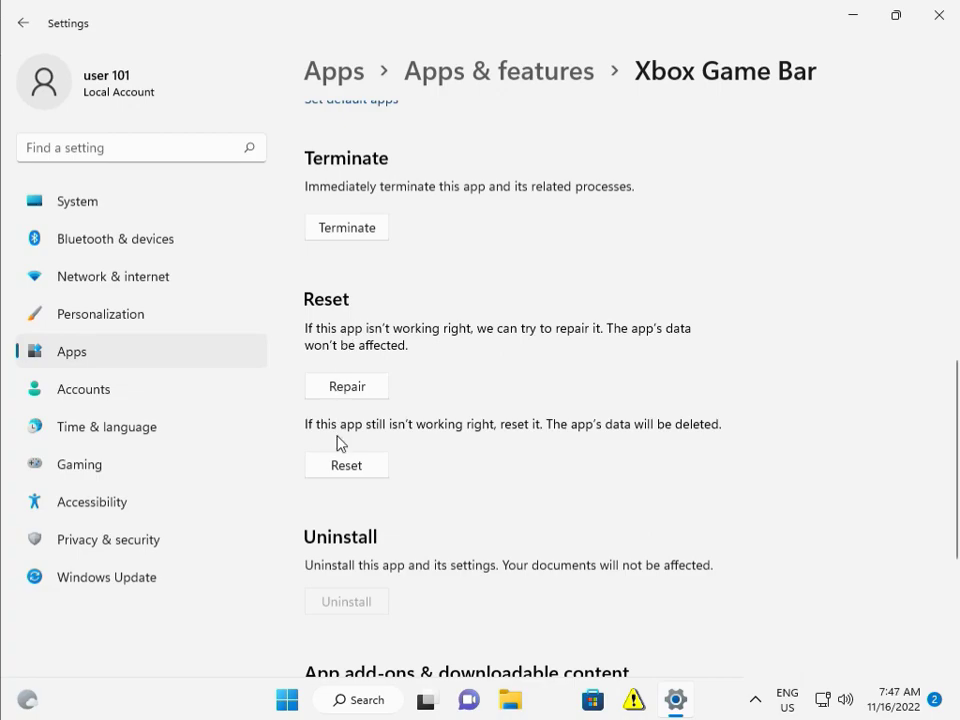
Step: Repair Xbox Game Bar, then reset it to clear its app data
left_click(346, 386)
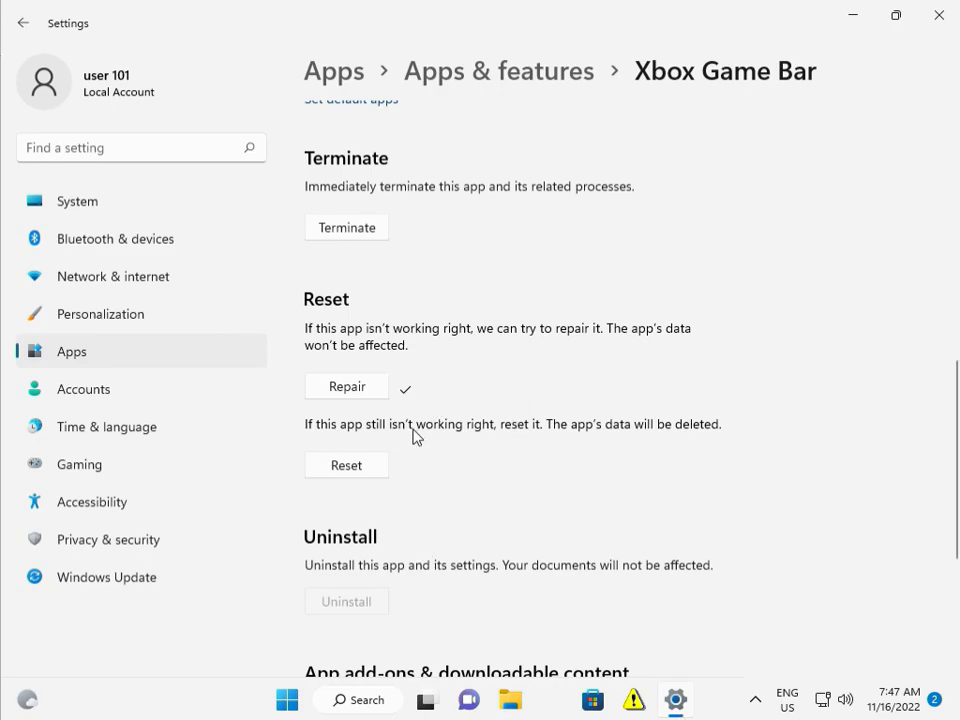
mouse_move(344, 492)
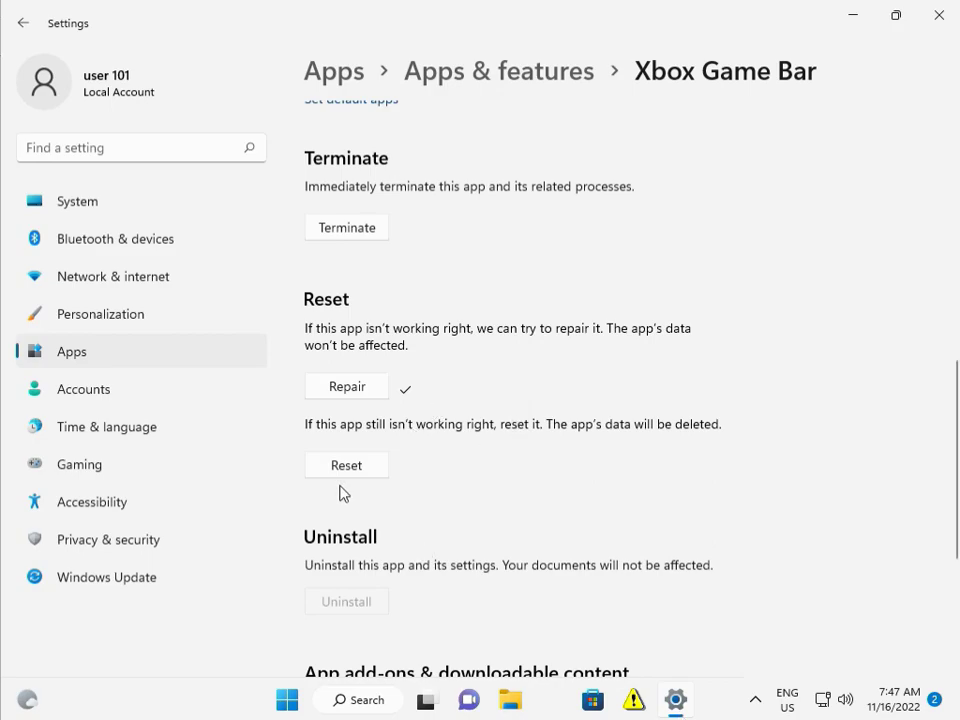
left_click(346, 464)
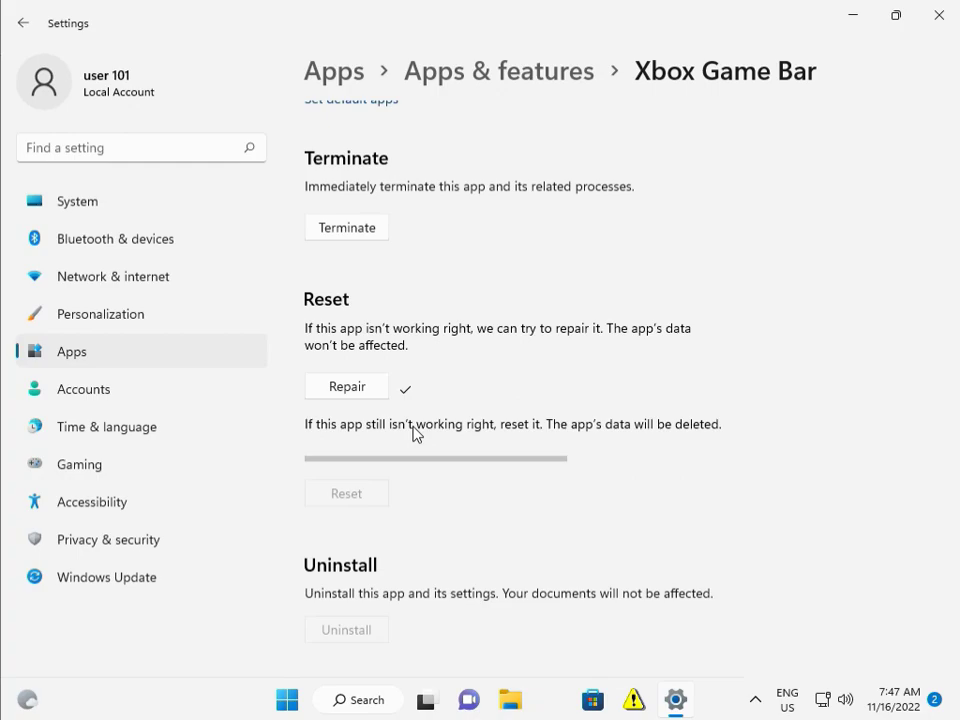
mouse_move(658, 570)
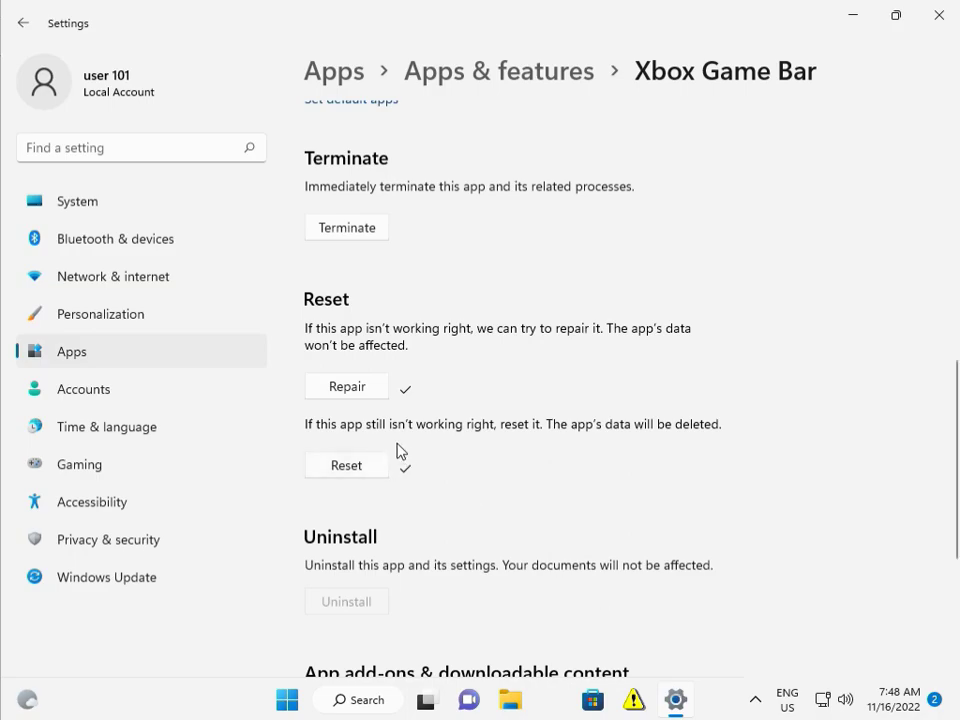
mouse_move(420, 468)
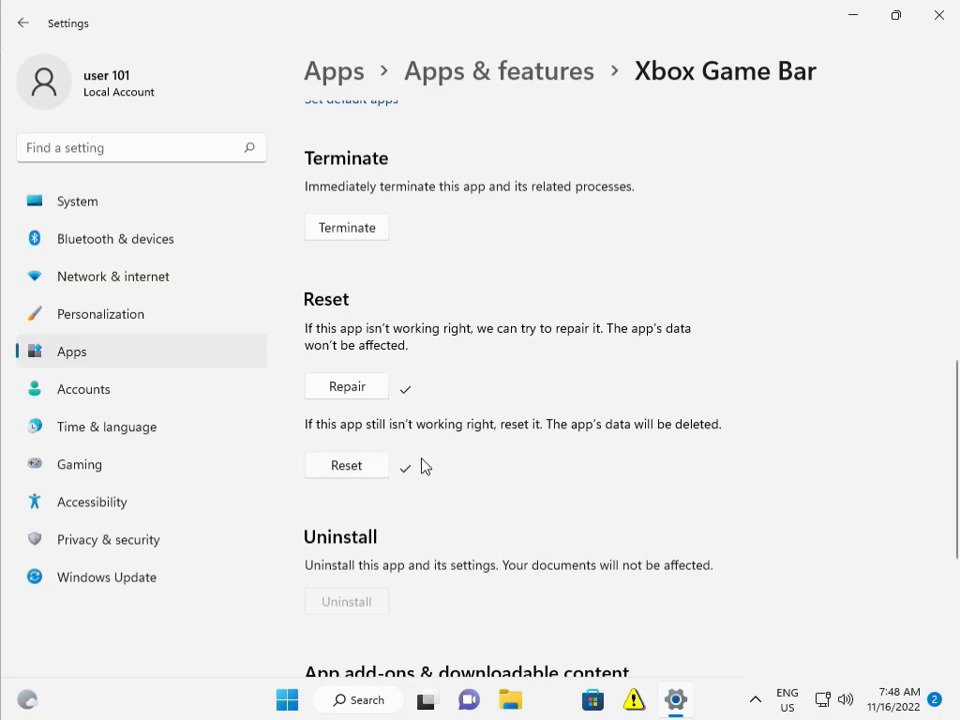
mouse_move(944, 8)
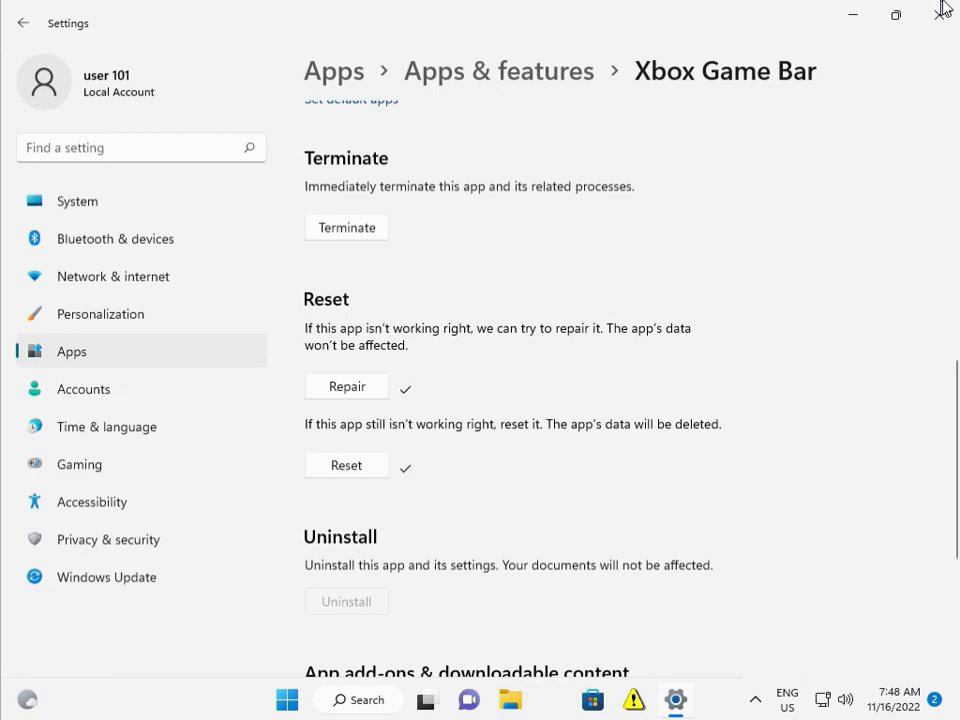
mouse_move(940, 16)
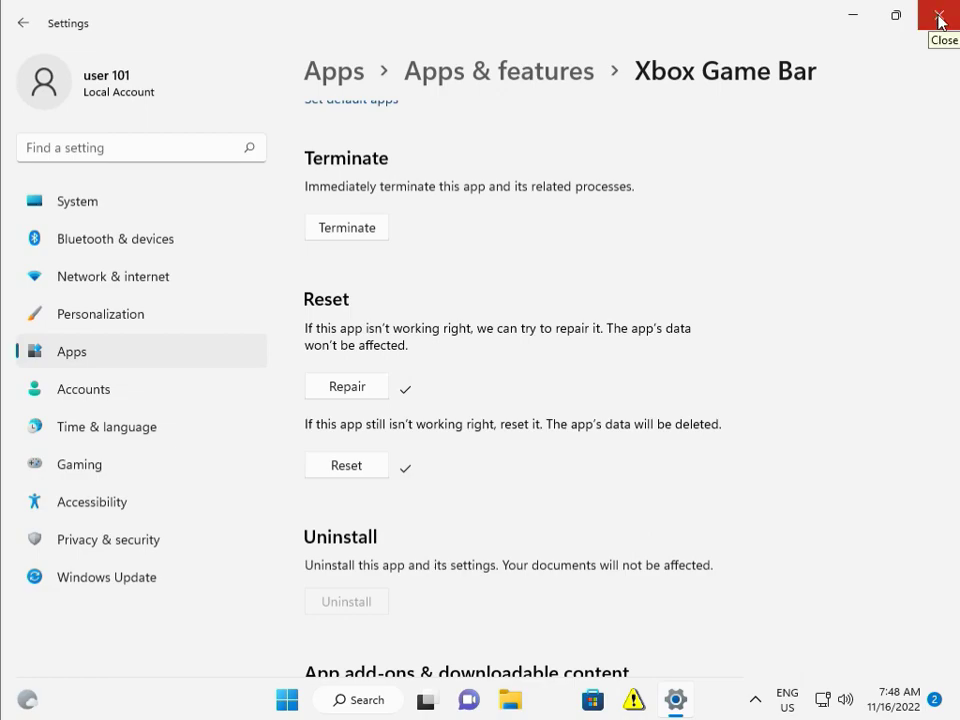